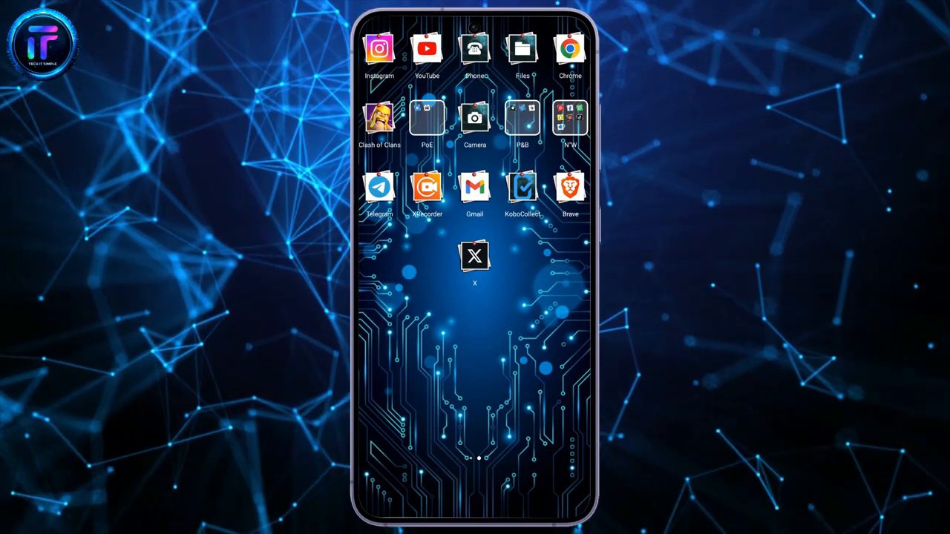
- Launch the Settings app from the home screen
{"action": "left_click", "coordinate": [475, 255]}
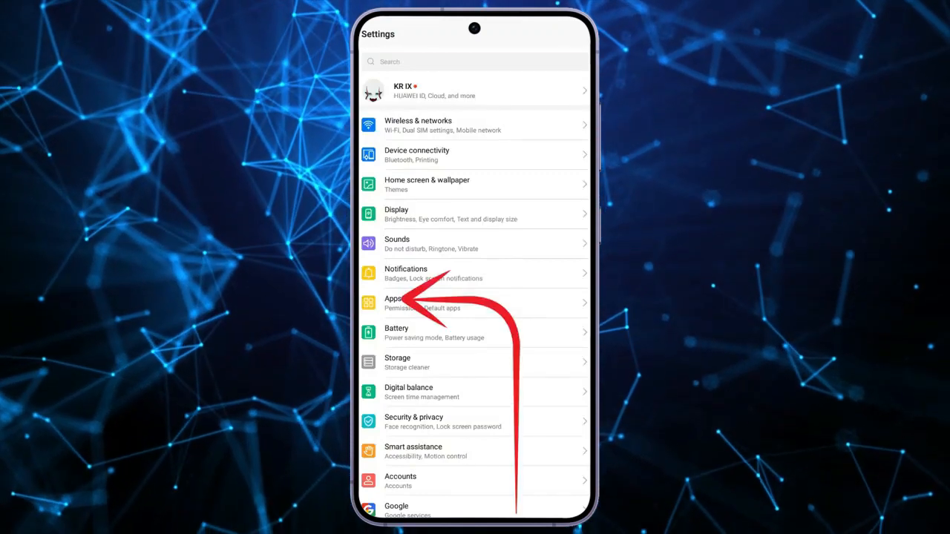
- Navigate to the App permissions screen listing Camera, Contacts, Location and Microphone
{"action": "left_click", "coordinate": [398, 303]}
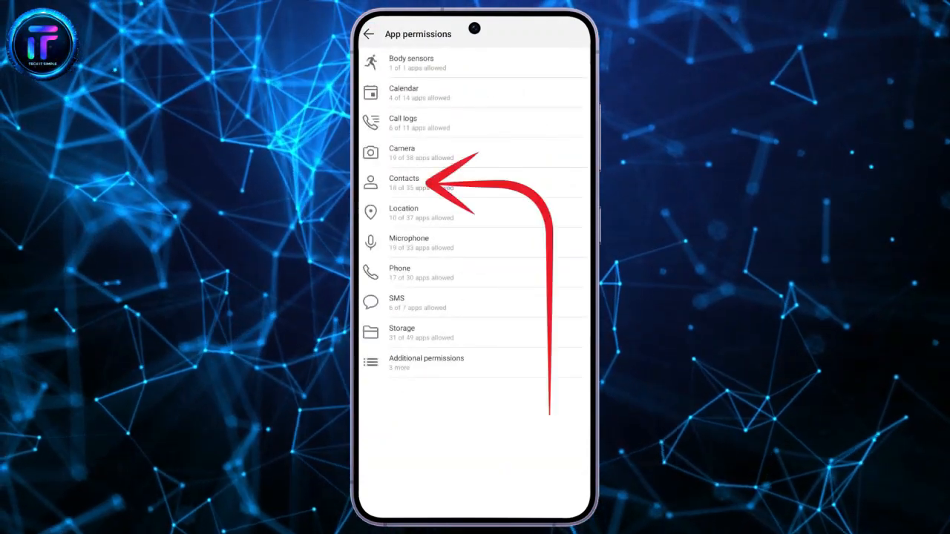
- Show the Contacts permission list of apps and their access state
{"action": "left_click", "coordinate": [404, 182]}
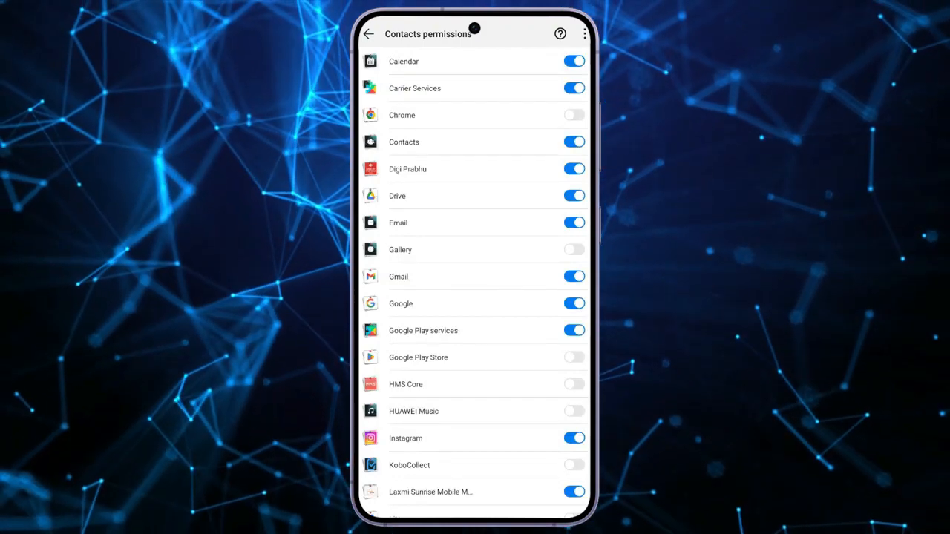
- Switch on contacts access for the X app, then return to the home screen
{"action": "scroll", "scroll_direction": "down", "scroll_amount": 3}
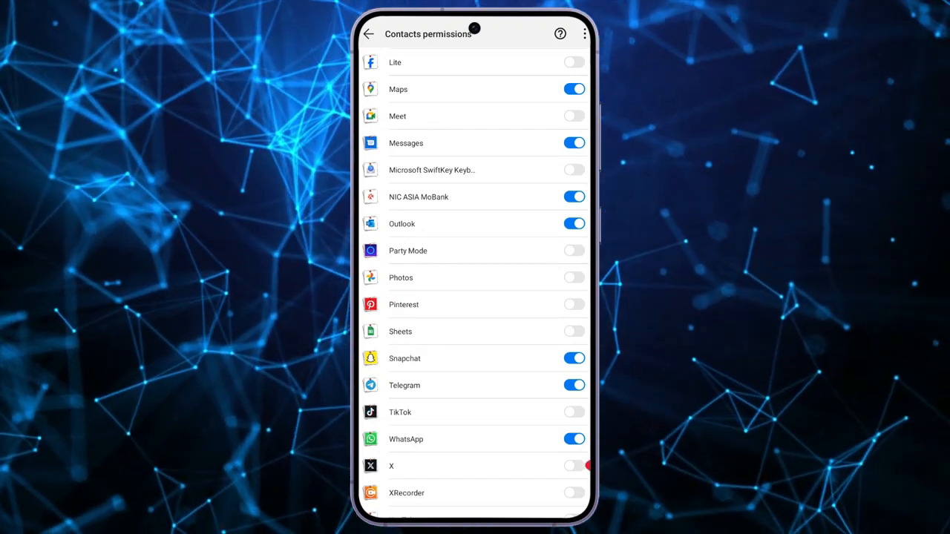
{"action": "left_click", "coordinate": [573, 466]}
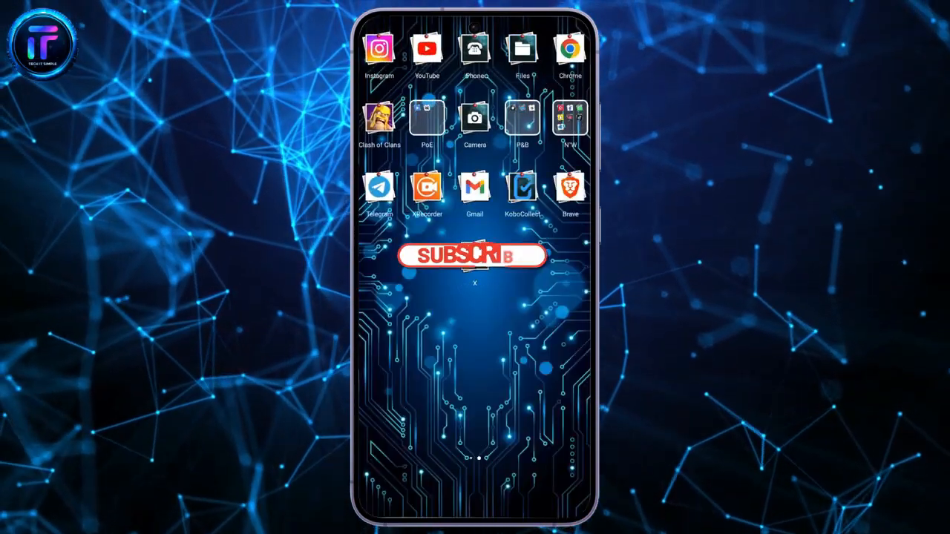
{"action": "left_click", "coordinate": [472, 255]}
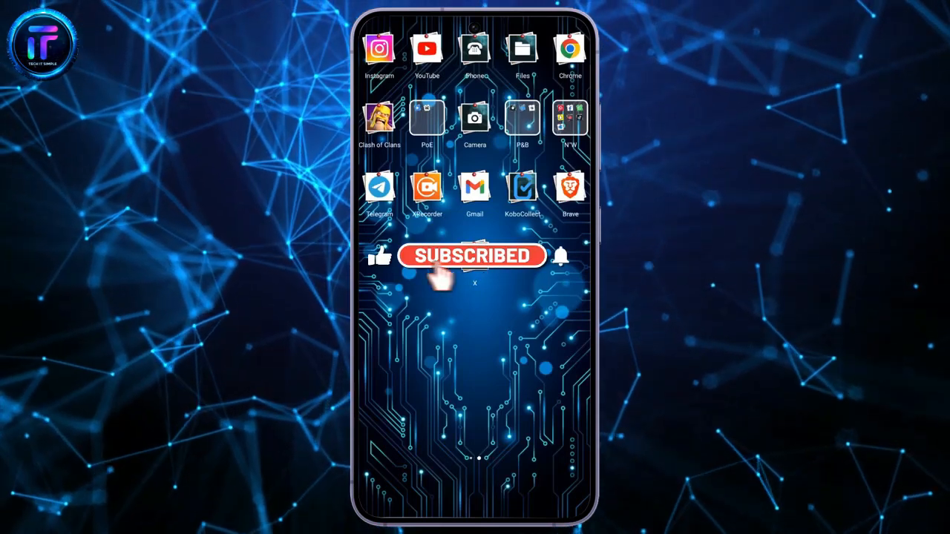